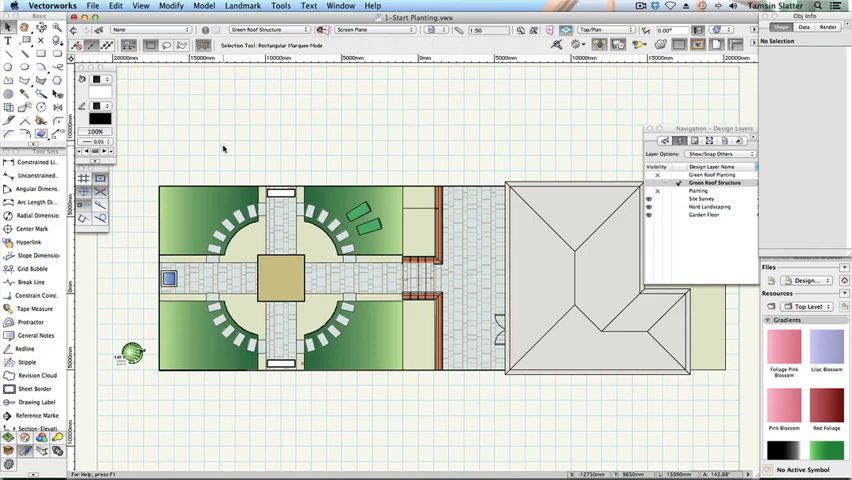
Make Planting the active design layer, scroll through the plan, and list the drawing's classes.
{"action": "left_click", "coordinate": [93, 7]}
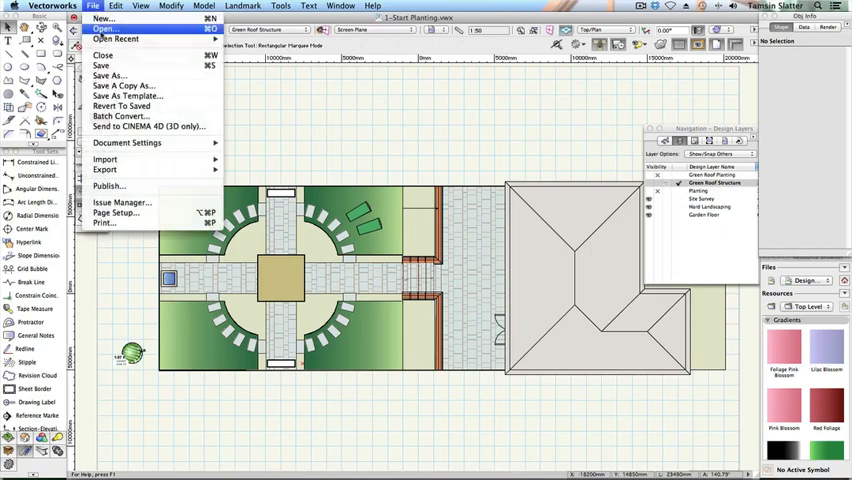
{"action": "left_click", "coordinate": [103, 28]}
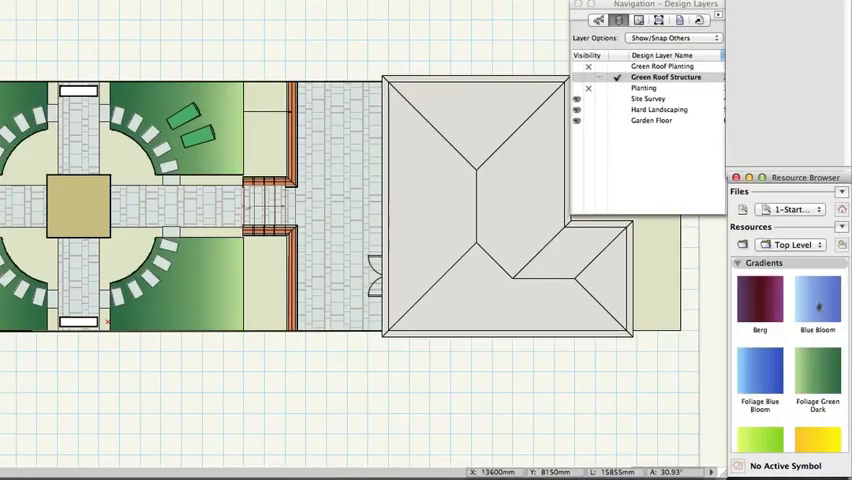
{"action": "scroll", "scroll_direction": "down", "scroll_amount": 3}
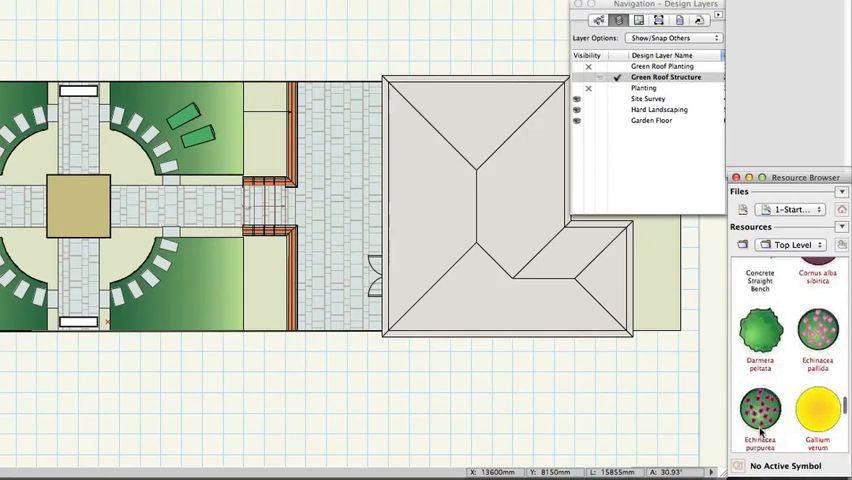
{"action": "scroll", "scroll_direction": "down", "scroll_amount": 3}
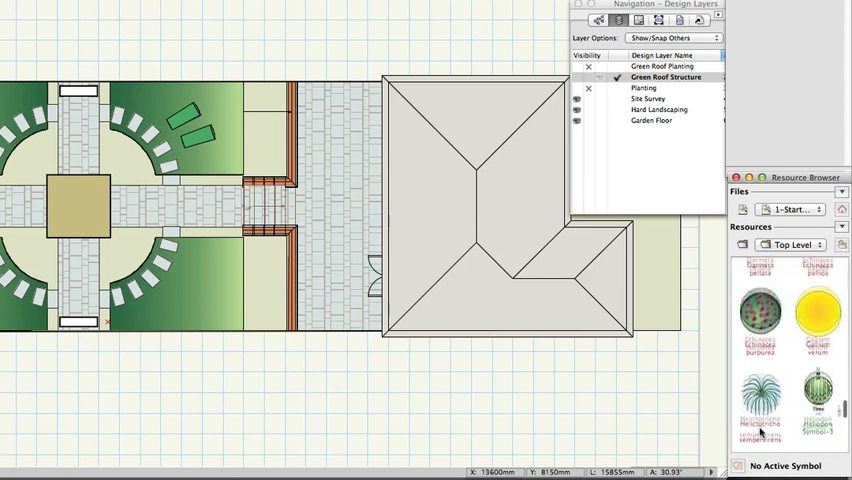
{"action": "scroll", "scroll_direction": "down", "scroll_amount": 3}
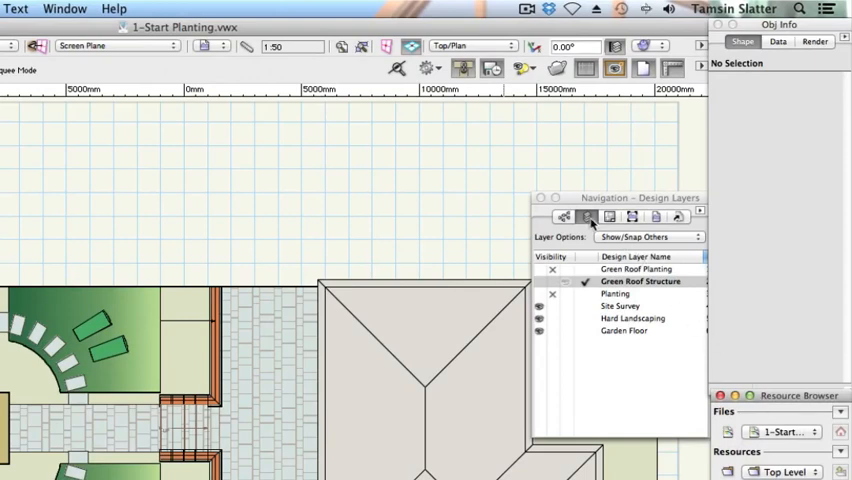
{"action": "left_click", "coordinate": [640, 281]}
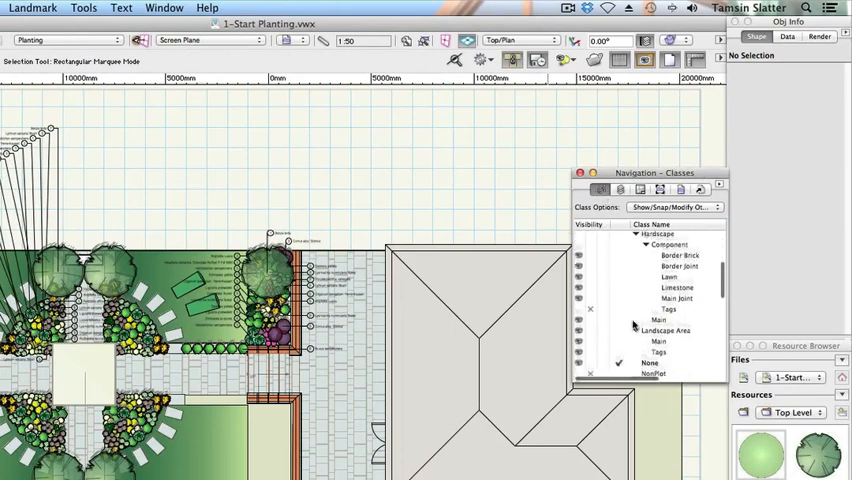
{"action": "scroll", "scroll_direction": "down", "scroll_amount": 3}
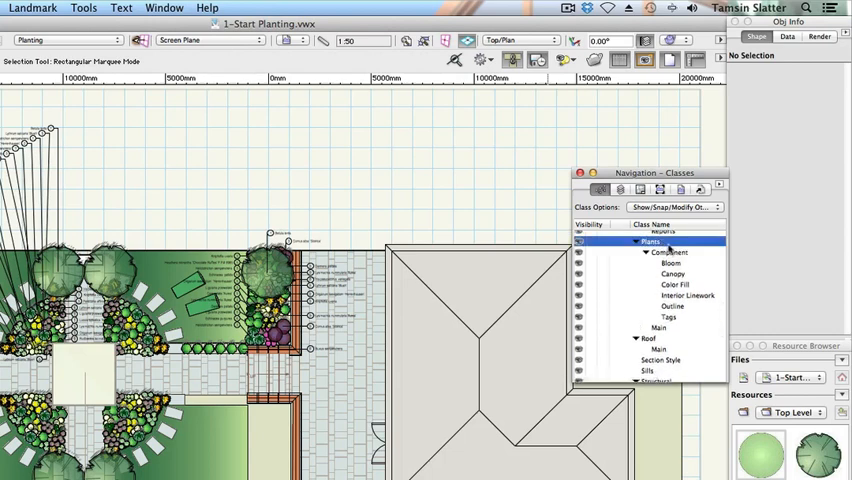
{"action": "left_click", "coordinate": [659, 263]}
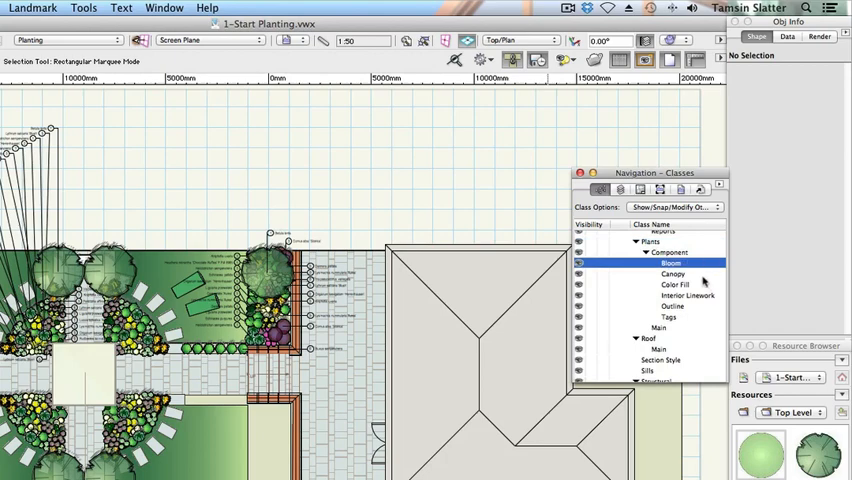
{"action": "left_click", "coordinate": [672, 274]}
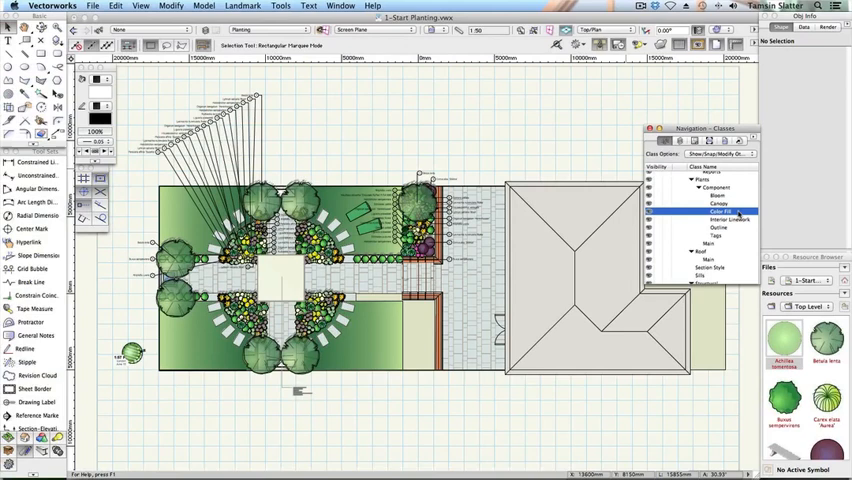
{"action": "left_click", "coordinate": [710, 196]}
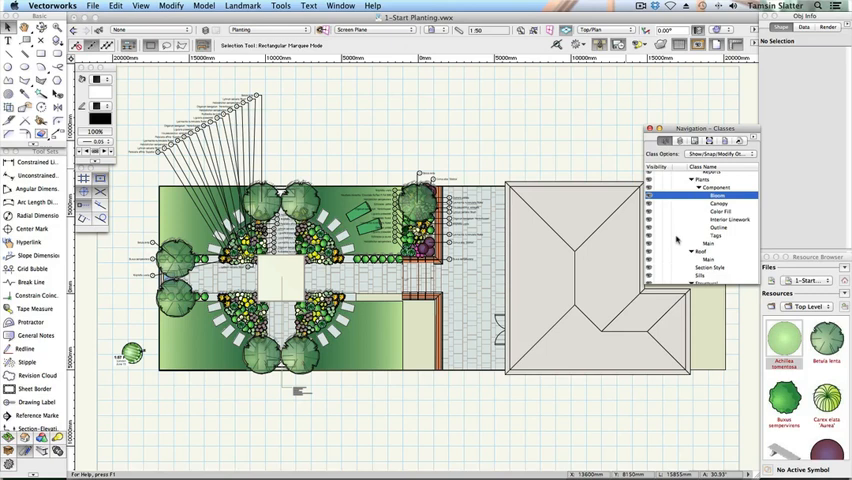
Set the Plants > Component > Bloom class to Invisible.
{"action": "left_click", "coordinate": [715, 235]}
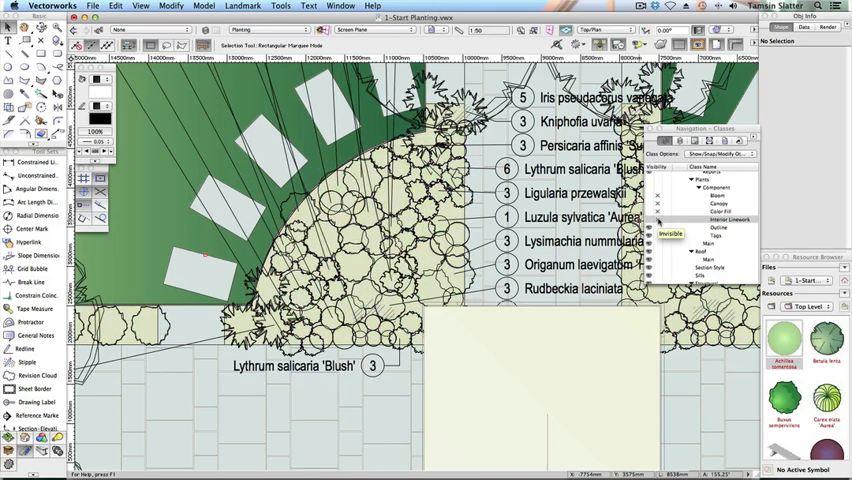
{"action": "mouse_move", "coordinate": [658, 224]}
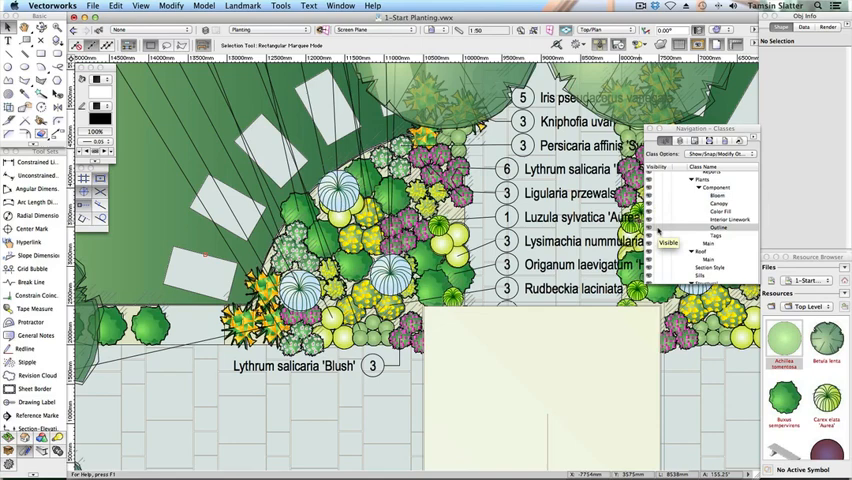
Set the plant Outline class to Invisible, keeping the other plant classes visible.
{"action": "left_click", "coordinate": [658, 231]}
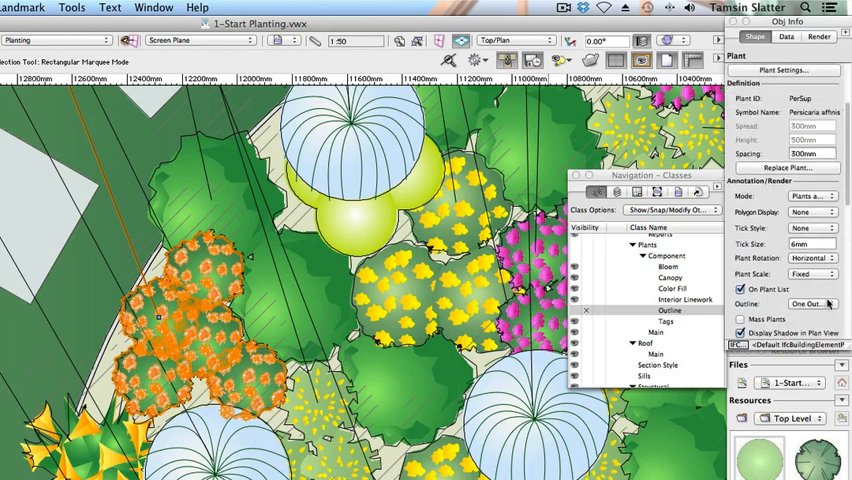
{"action": "left_click", "coordinate": [812, 303]}
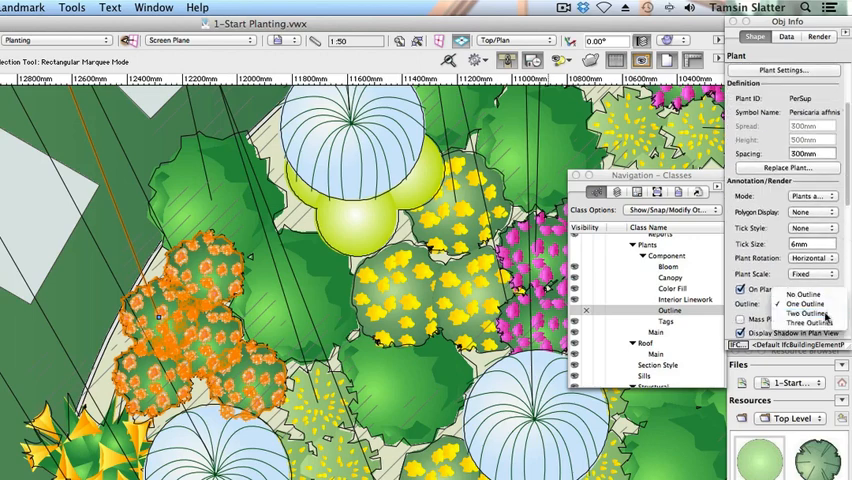
{"action": "left_click", "coordinate": [805, 303]}
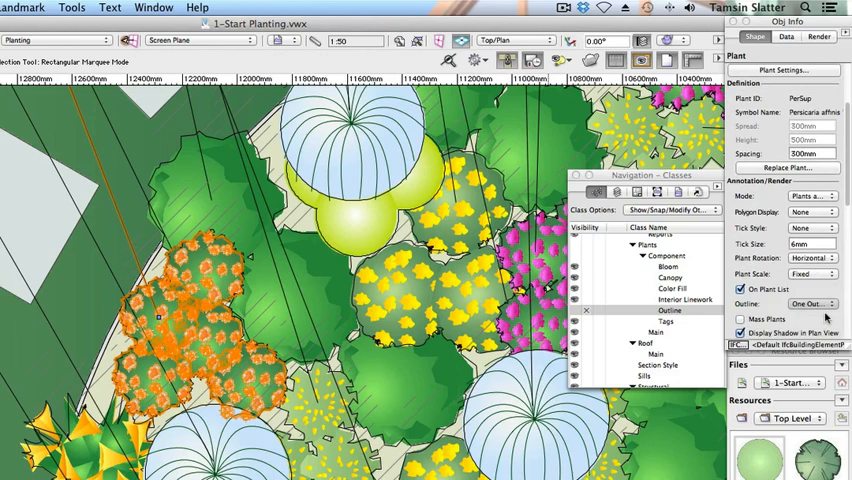
{"action": "left_click", "coordinate": [810, 304]}
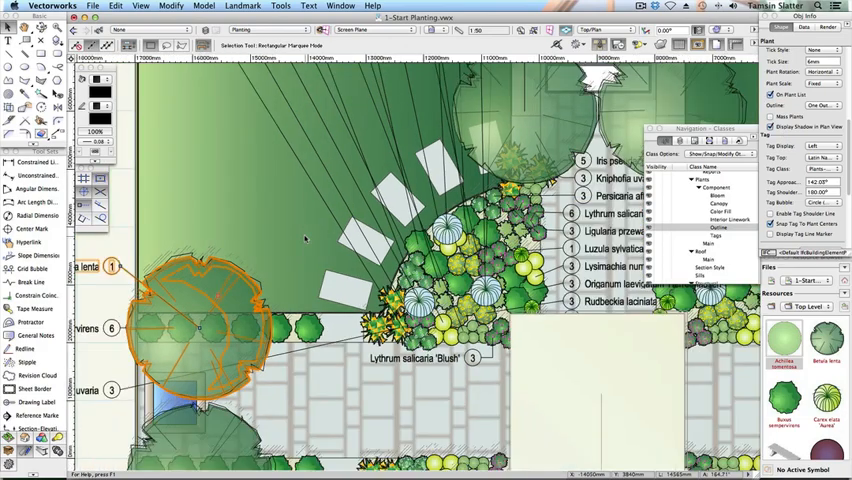
{"action": "left_click", "coordinate": [93, 6]}
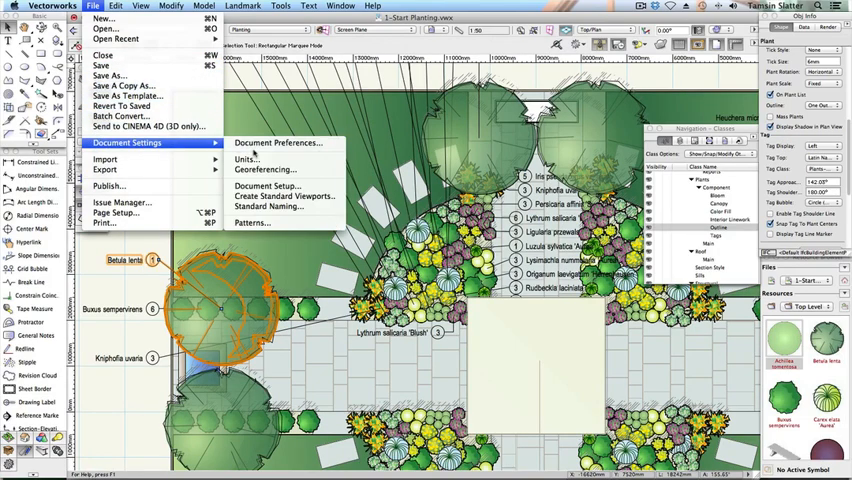
Show Document Preferences' Plan Shadows settings: 4mm offset, 0° angle, hatch fill.
{"action": "left_click", "coordinate": [277, 142]}
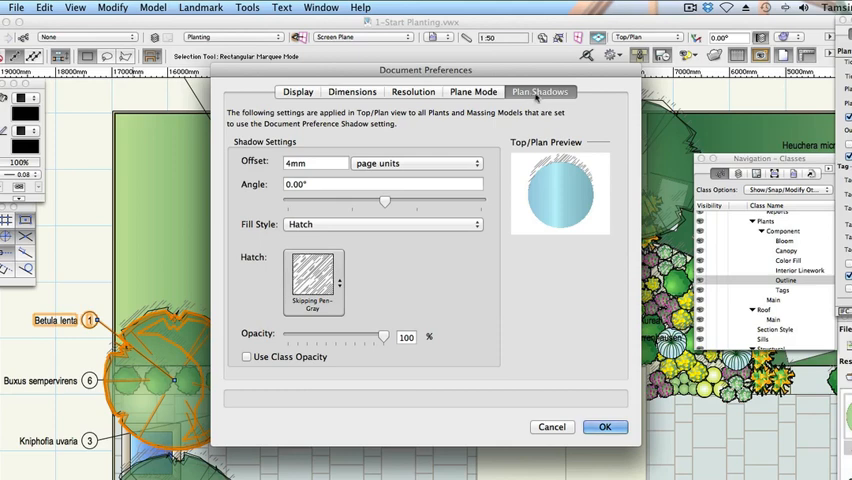
{"action": "left_click", "coordinate": [315, 162]}
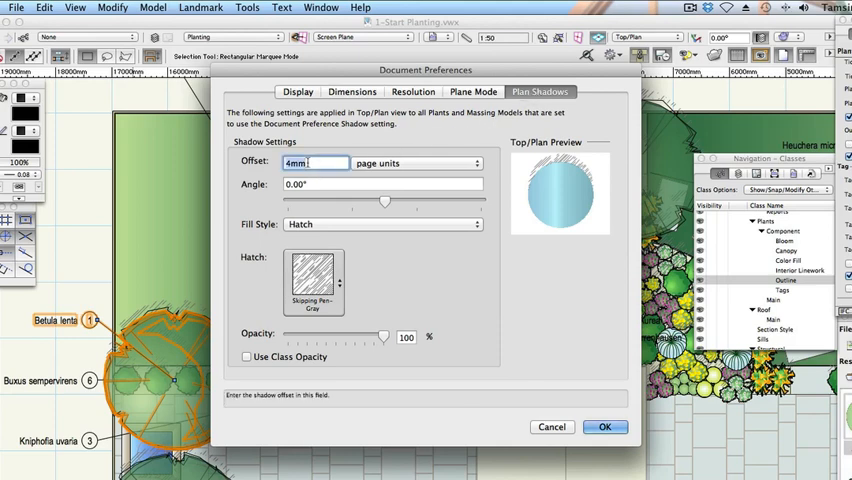
Set the plan shadow offset to 0.2 times object height and the angle to 46°.
{"action": "type", "text": "0.2"}
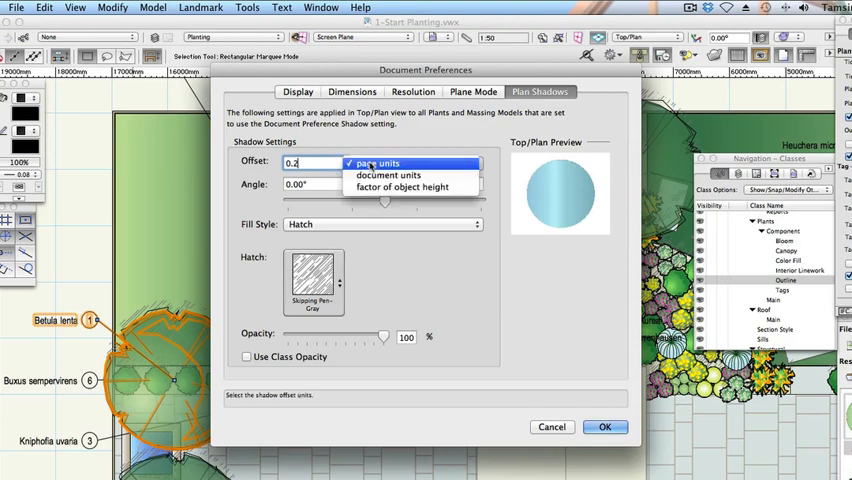
{"action": "left_click", "coordinate": [400, 187]}
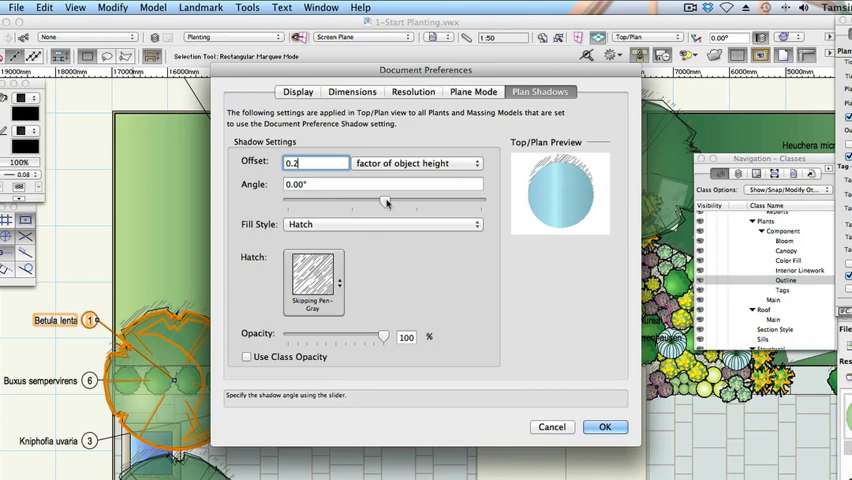
{"action": "left_click_drag", "start_coordinate": [366, 202], "coordinate": [396, 202]}
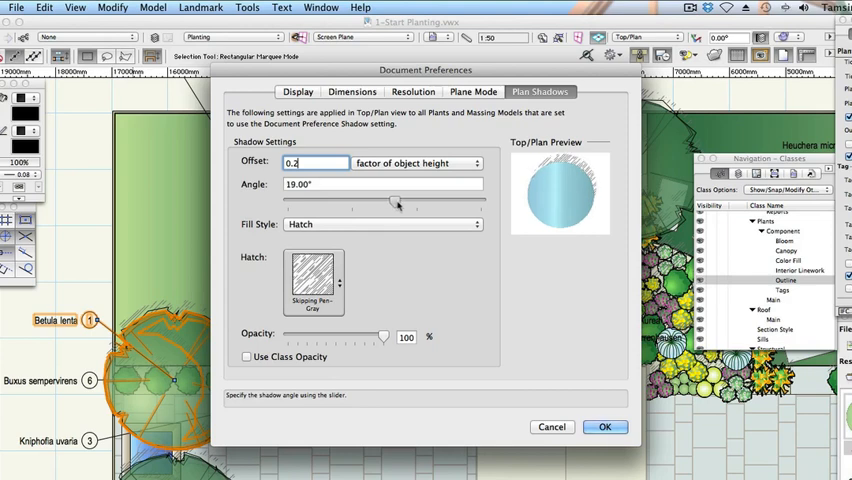
{"action": "left_click_drag", "start_coordinate": [393, 202], "coordinate": [410, 202]}
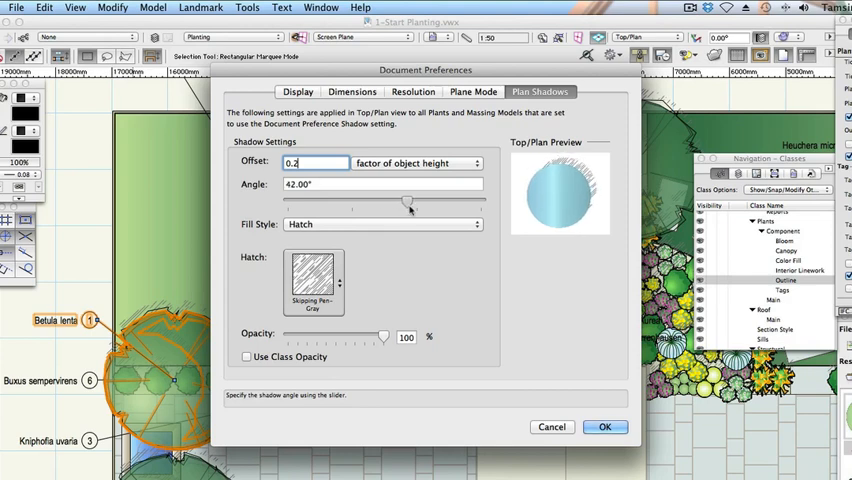
{"action": "left_click_drag", "start_coordinate": [408, 204], "coordinate": [412, 204]}
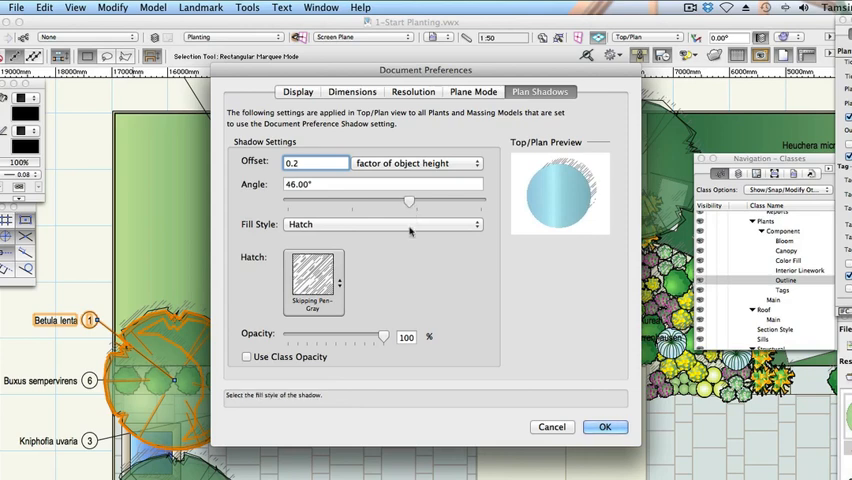
Fill plan shadows with solid grey at 50% opacity.
{"action": "left_click", "coordinate": [383, 224]}
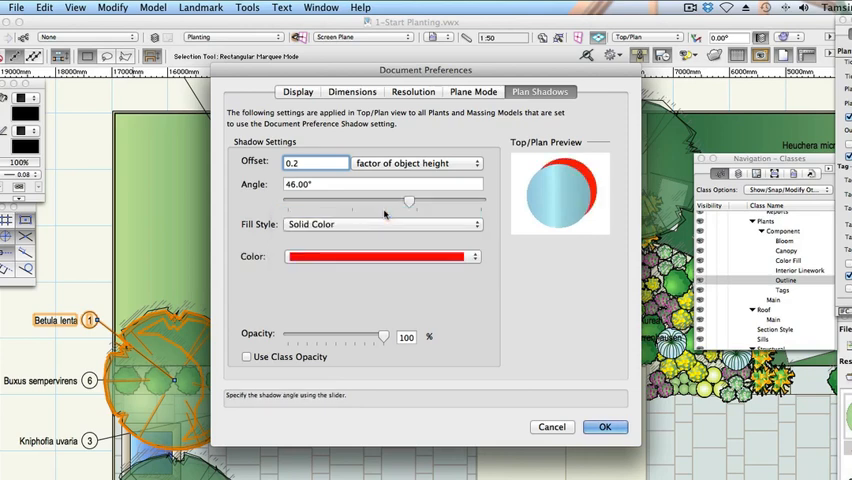
{"action": "left_click", "coordinate": [380, 256]}
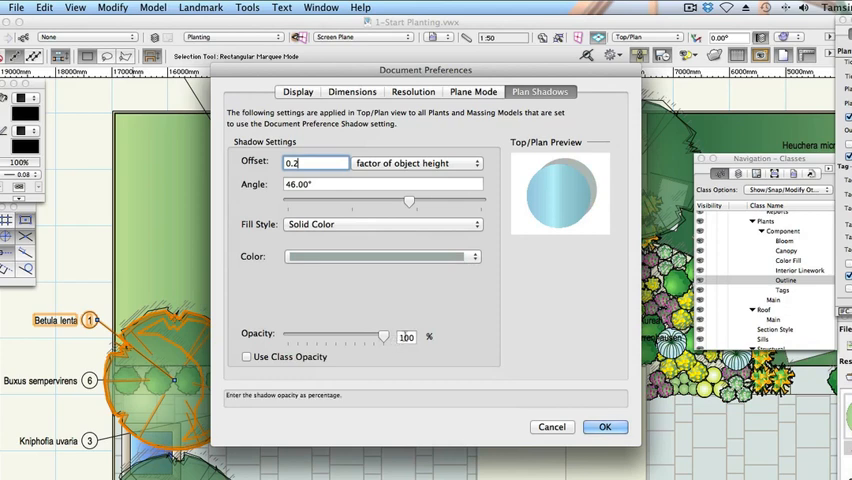
{"action": "left_click", "coordinate": [406, 337]}
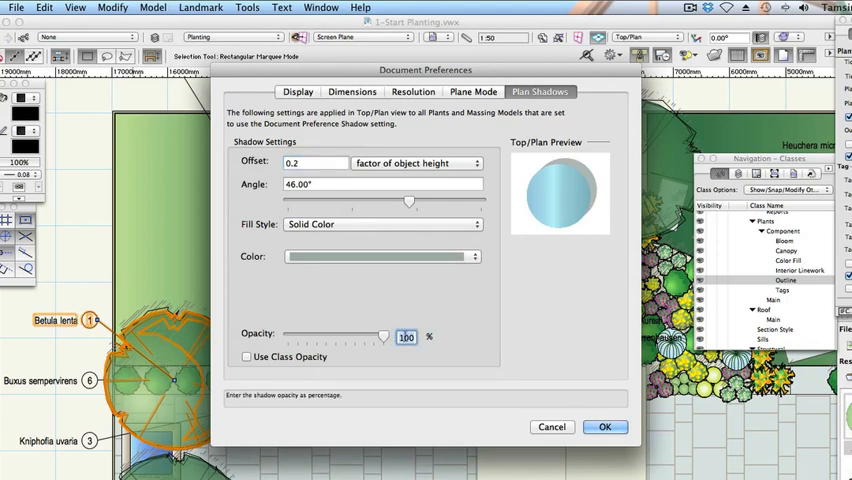
{"action": "left_click_drag", "start_coordinate": [385, 337], "coordinate": [336, 337]}
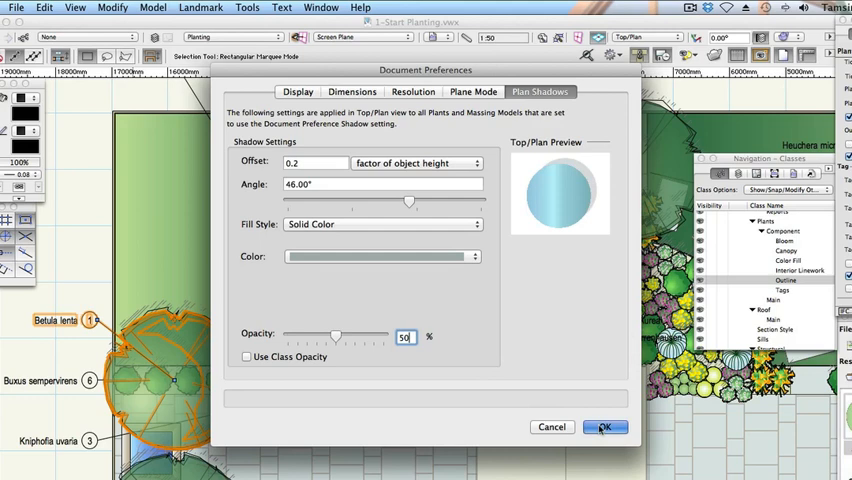
{"action": "mouse_move", "coordinate": [543, 386]}
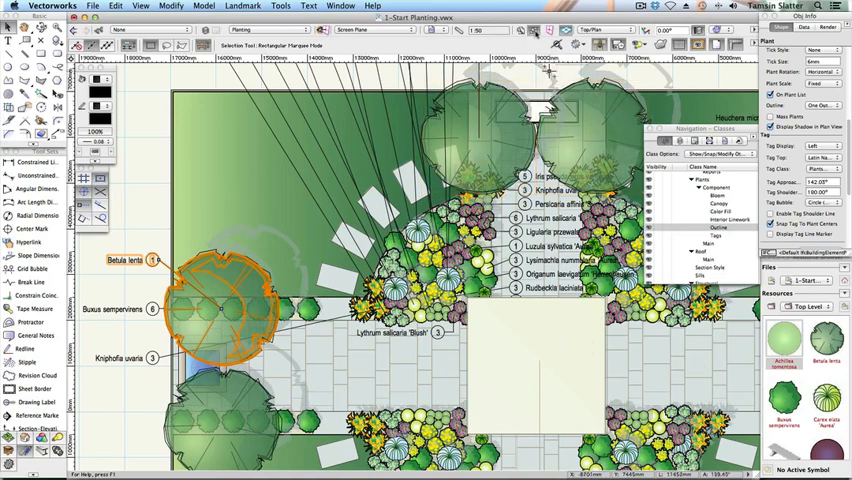
Fit the view to the whole garden plan showing its soft grey plant shadows.
{"action": "left_click", "coordinate": [545, 43]}
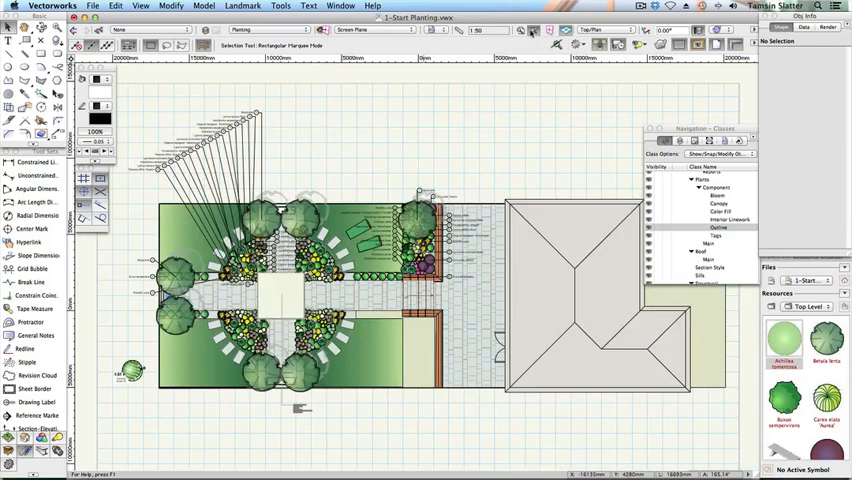
{"action": "mouse_move", "coordinate": [533, 43]}
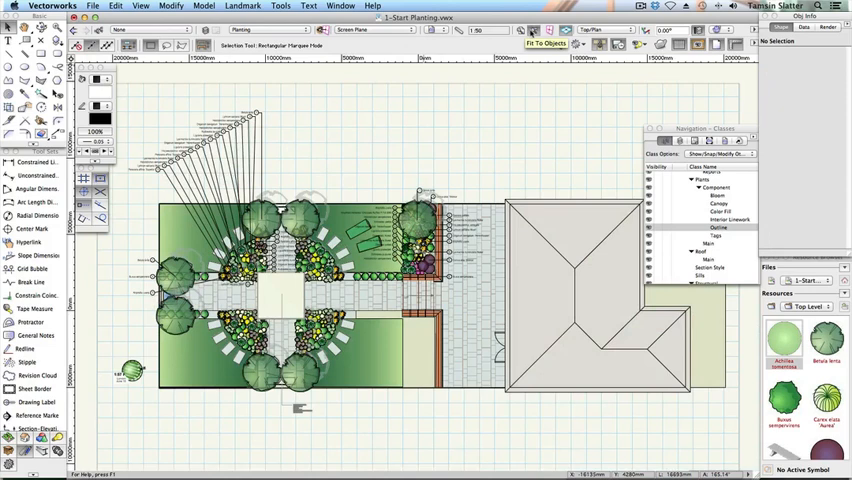